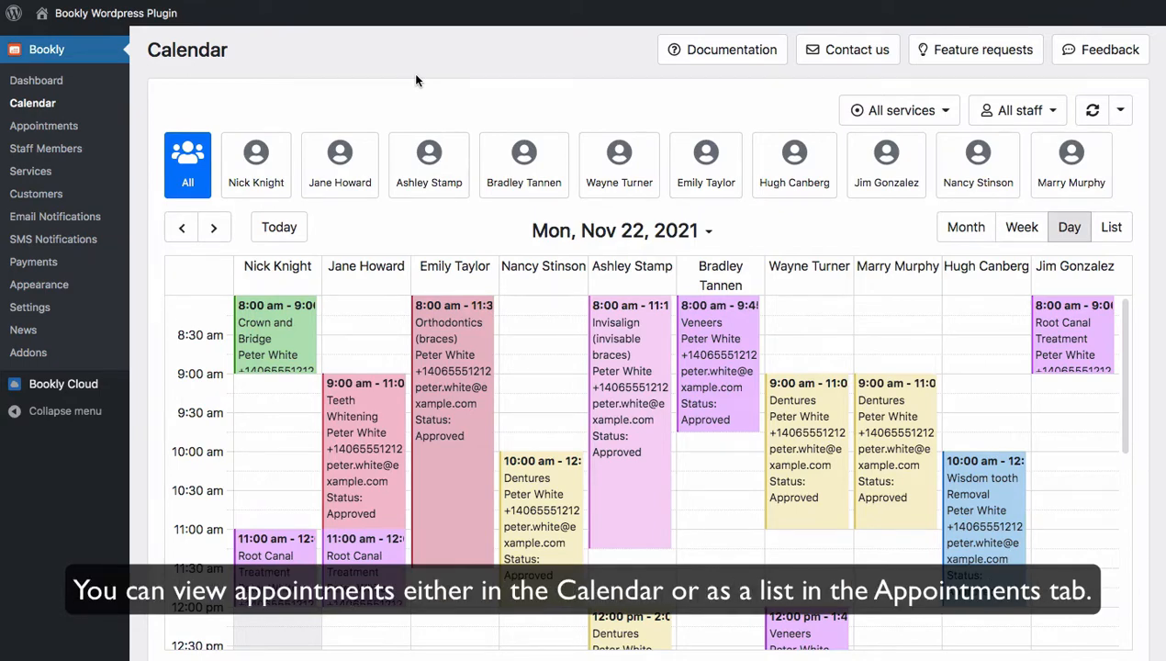
# Glance at the appointments list, then return to the staff calendar.
pyautogui.click(45, 125)
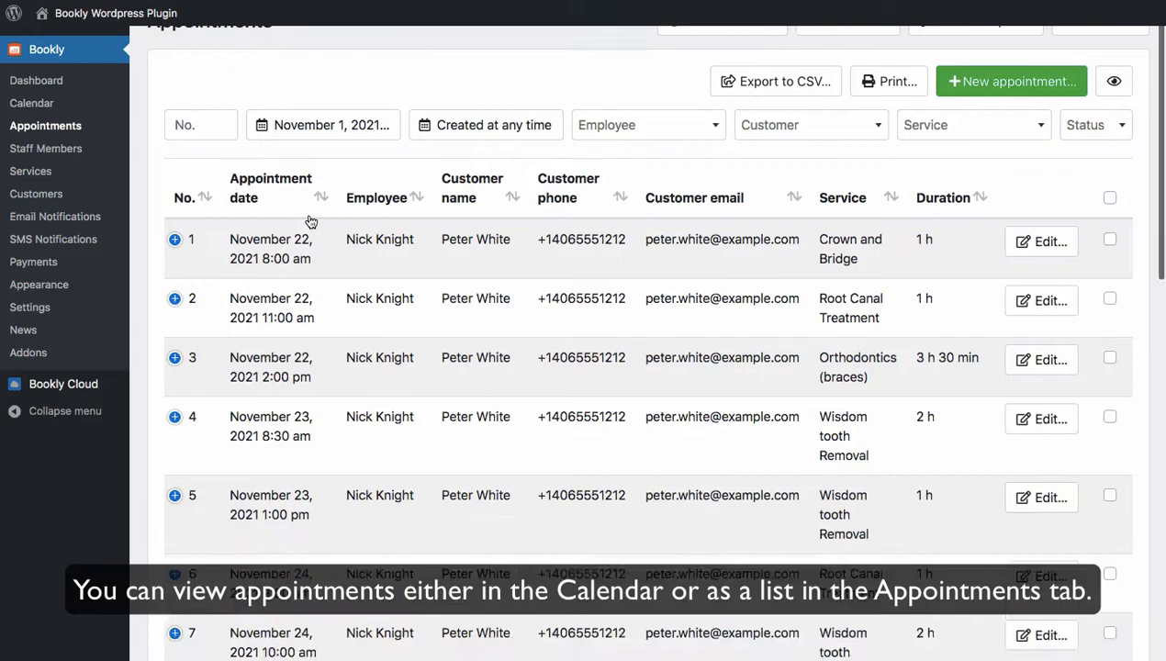
pyautogui.scroll(-3)
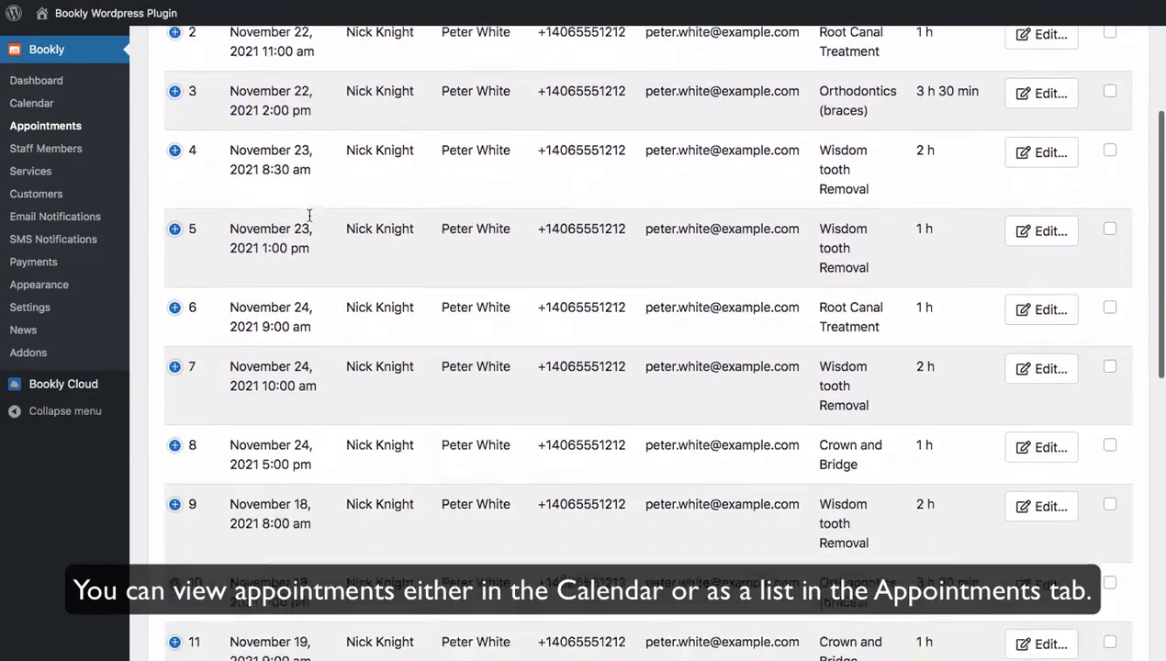
pyautogui.click(32, 103)
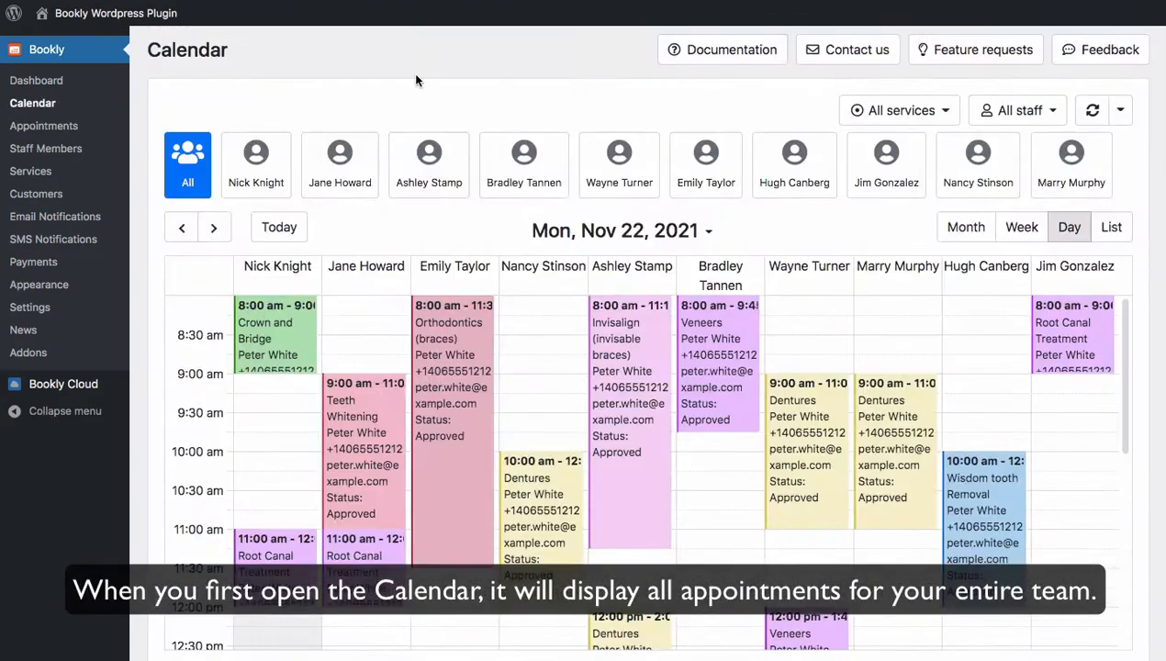
pyautogui.click(619, 165)
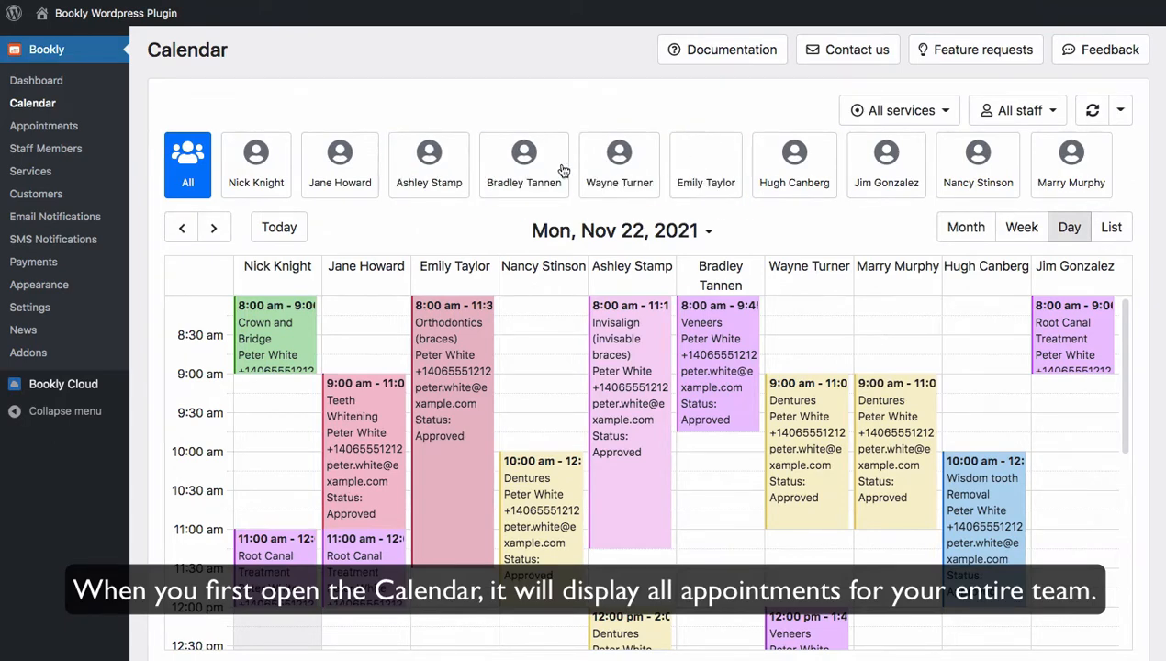
pyautogui.click(524, 165)
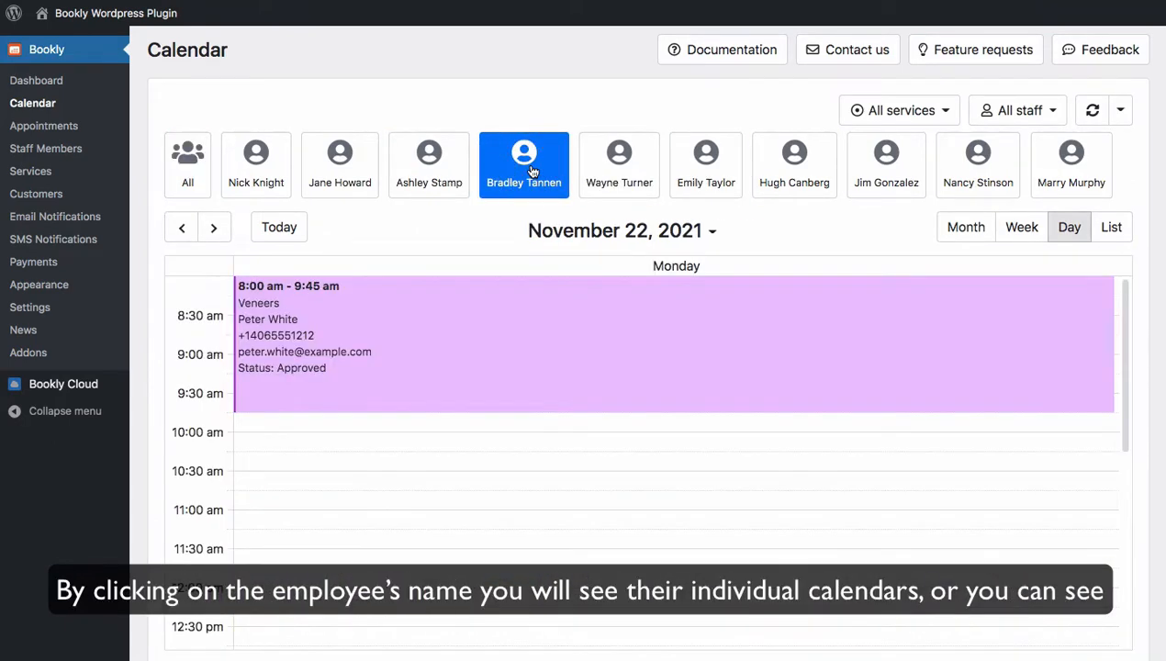
pyautogui.click(428, 165)
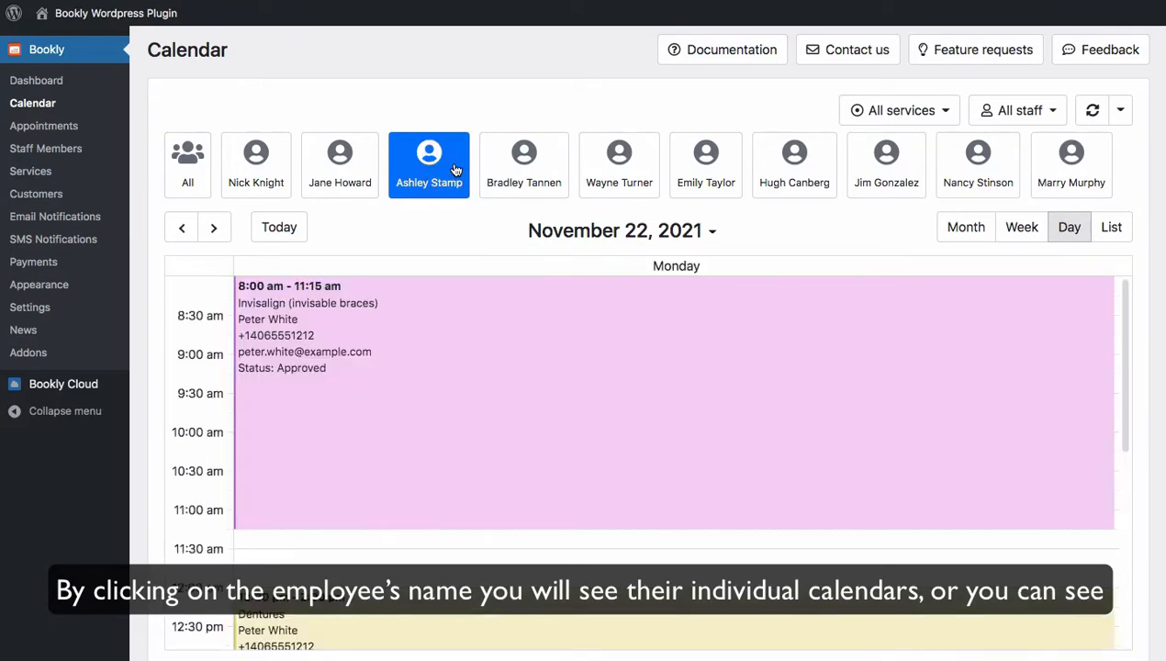
pyautogui.moveTo(858, 110)
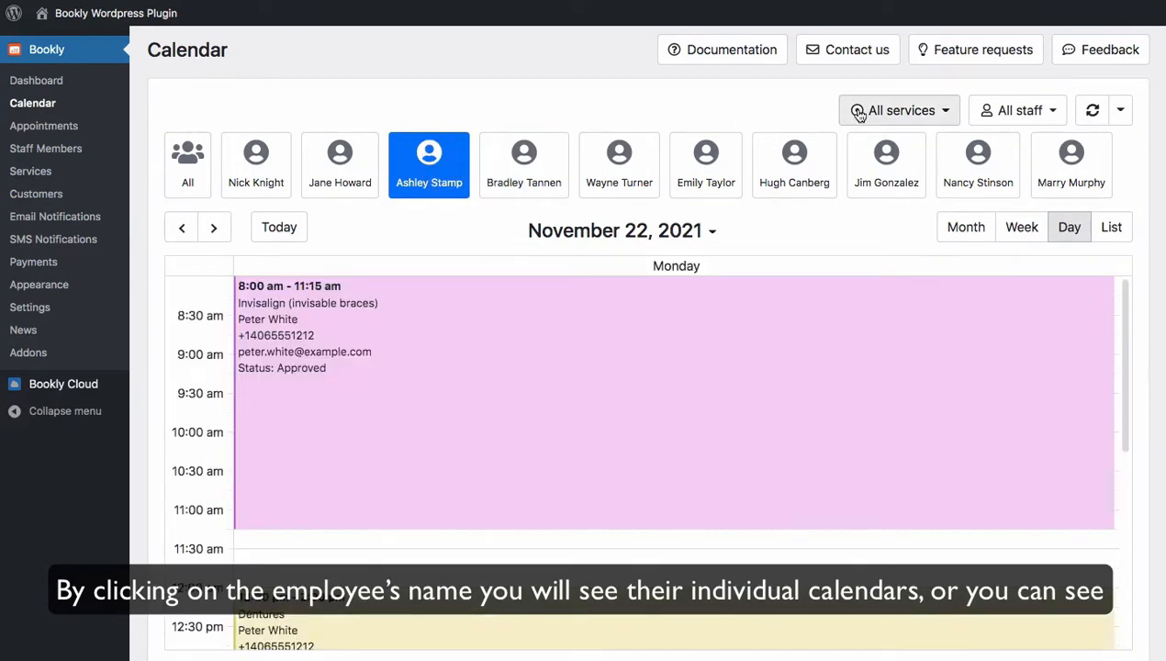
pyautogui.click(1017, 110)
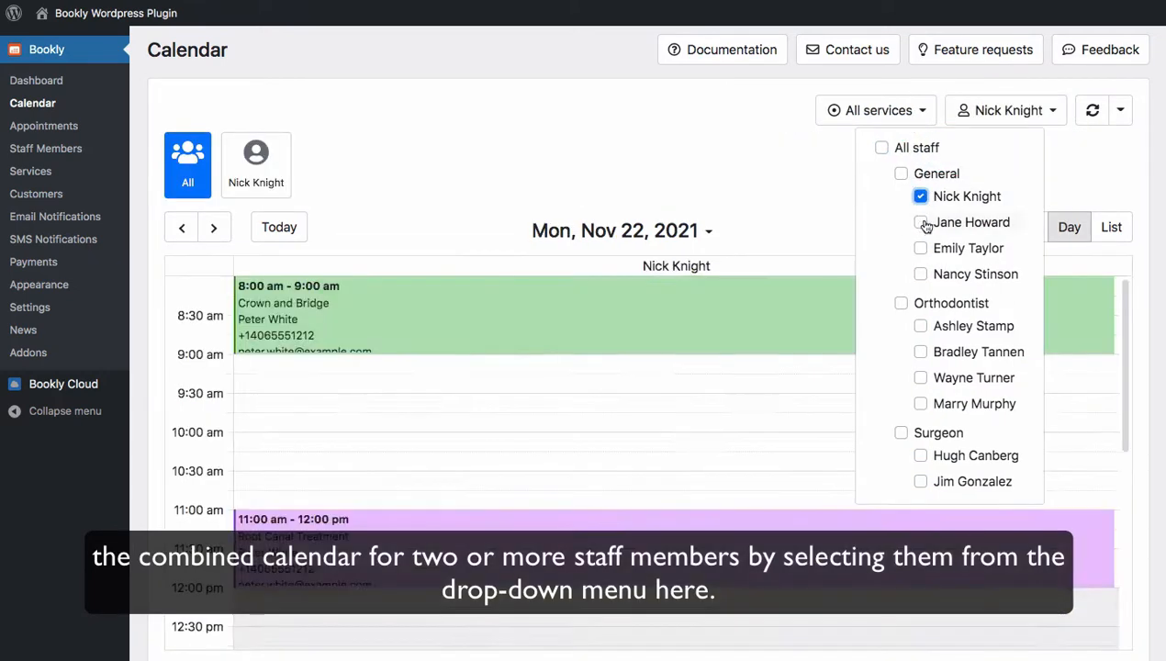
pyautogui.click(920, 222)
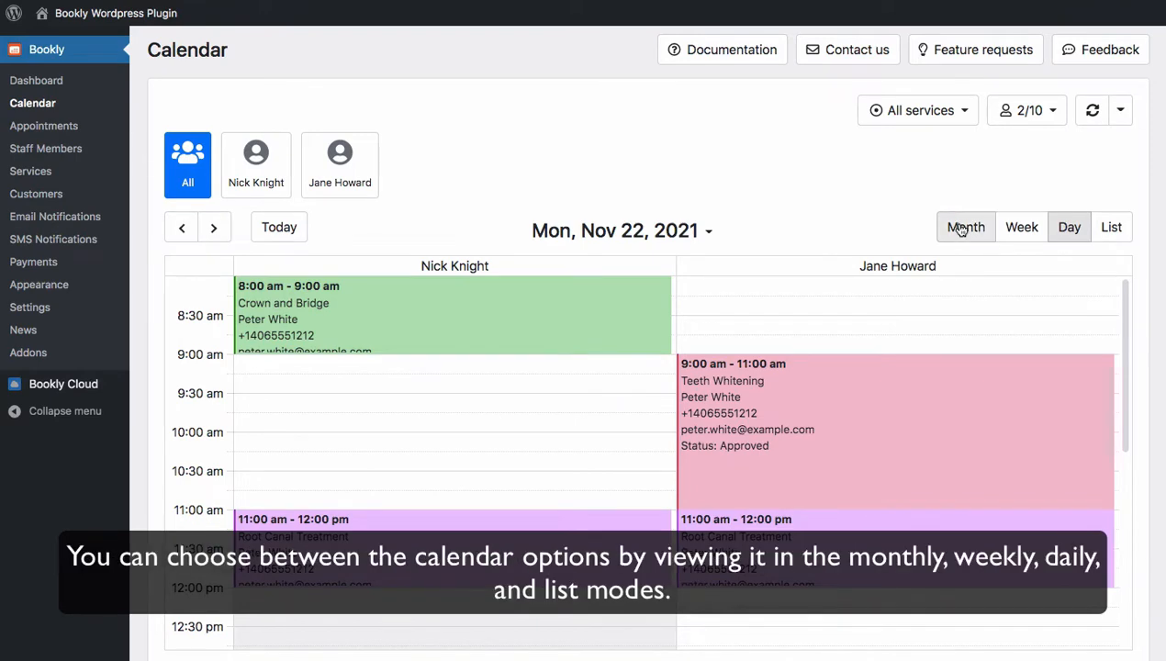
# Cycle the combined calendar through month, week and day views, ending in list view.
pyautogui.click(964, 227)
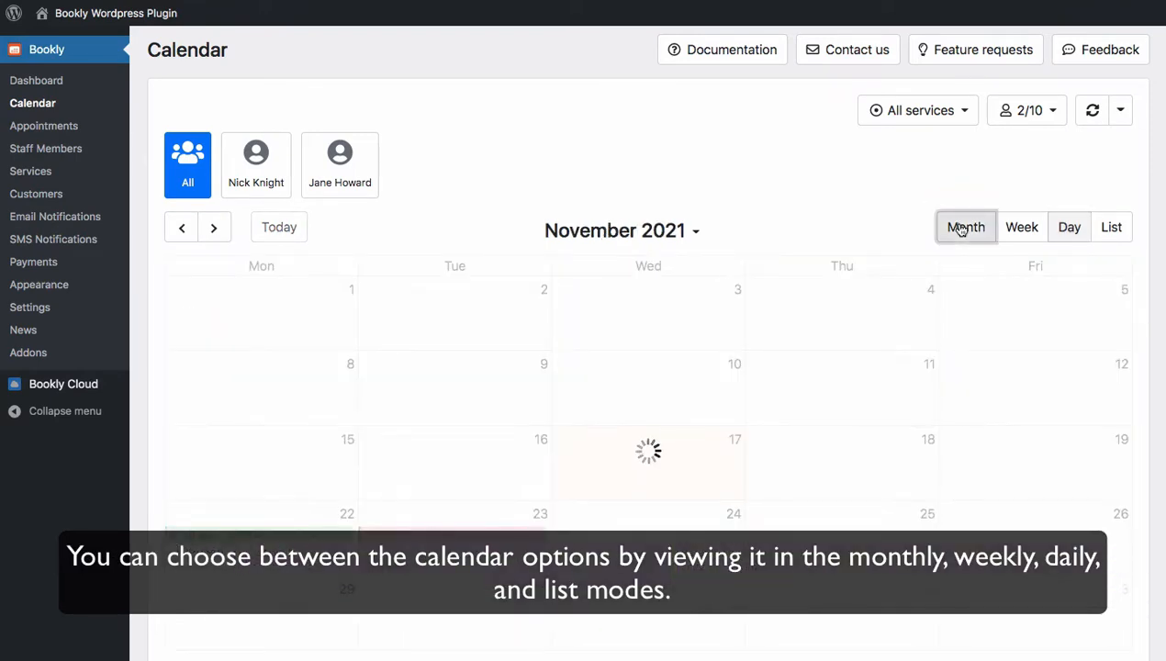
pyautogui.click(1022, 226)
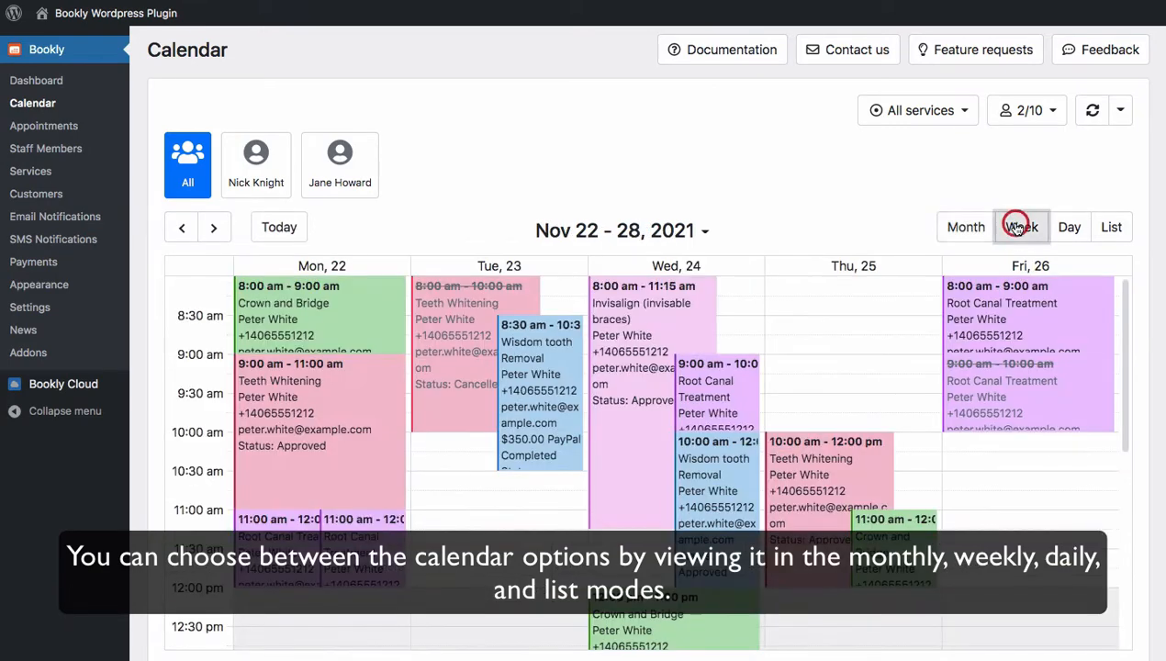
pyautogui.click(1068, 227)
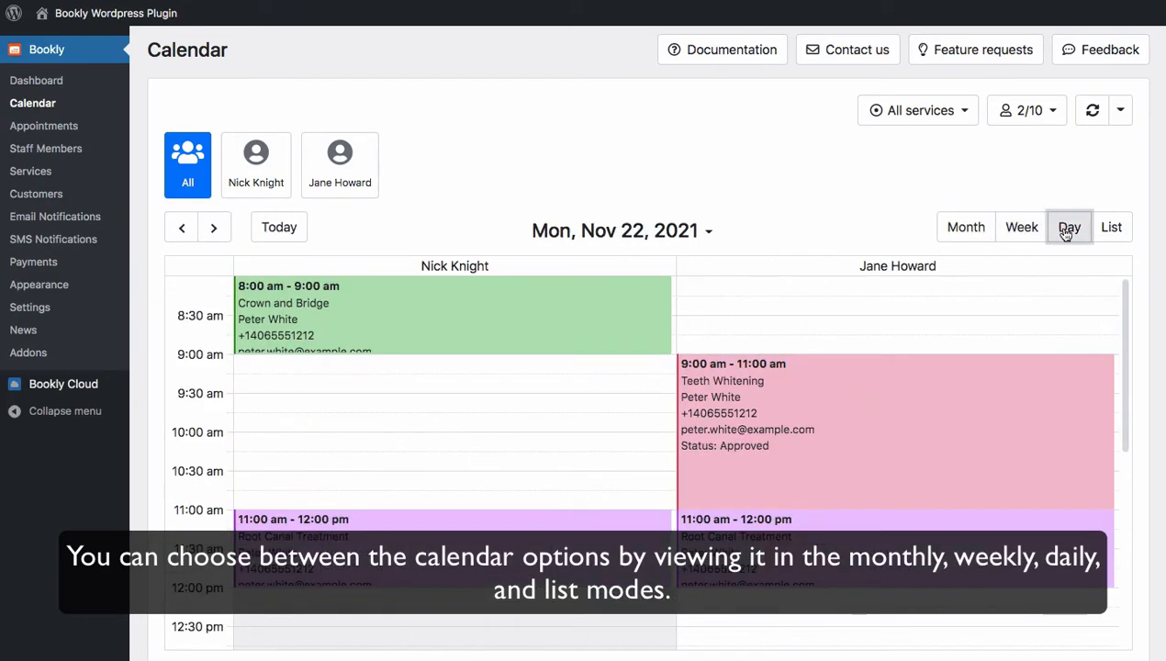
pyautogui.click(1112, 227)
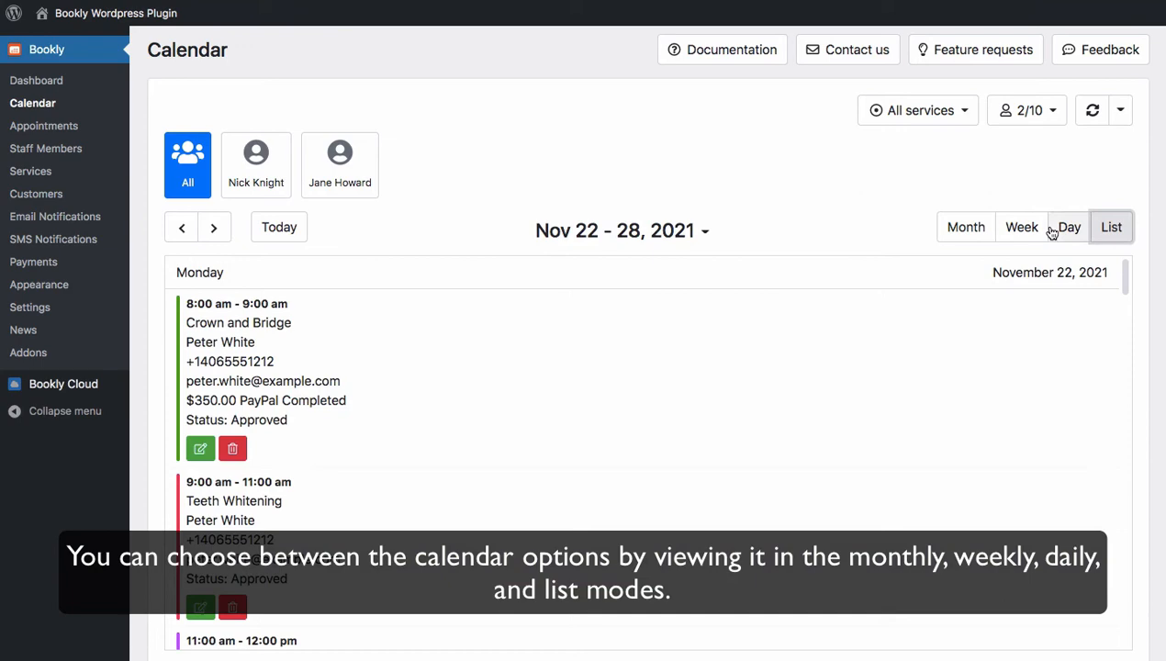
# Switch to week view, open the Root Canal Treatment booking, and close it unchanged.
pyautogui.click(1021, 226)
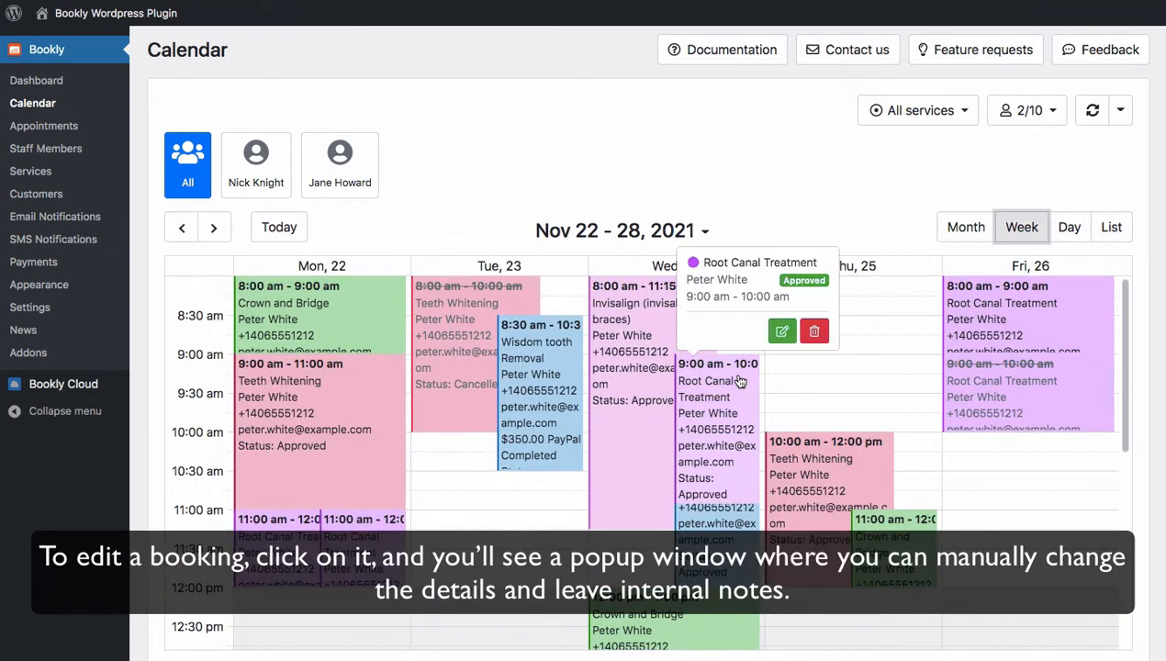
pyautogui.click(781, 331)
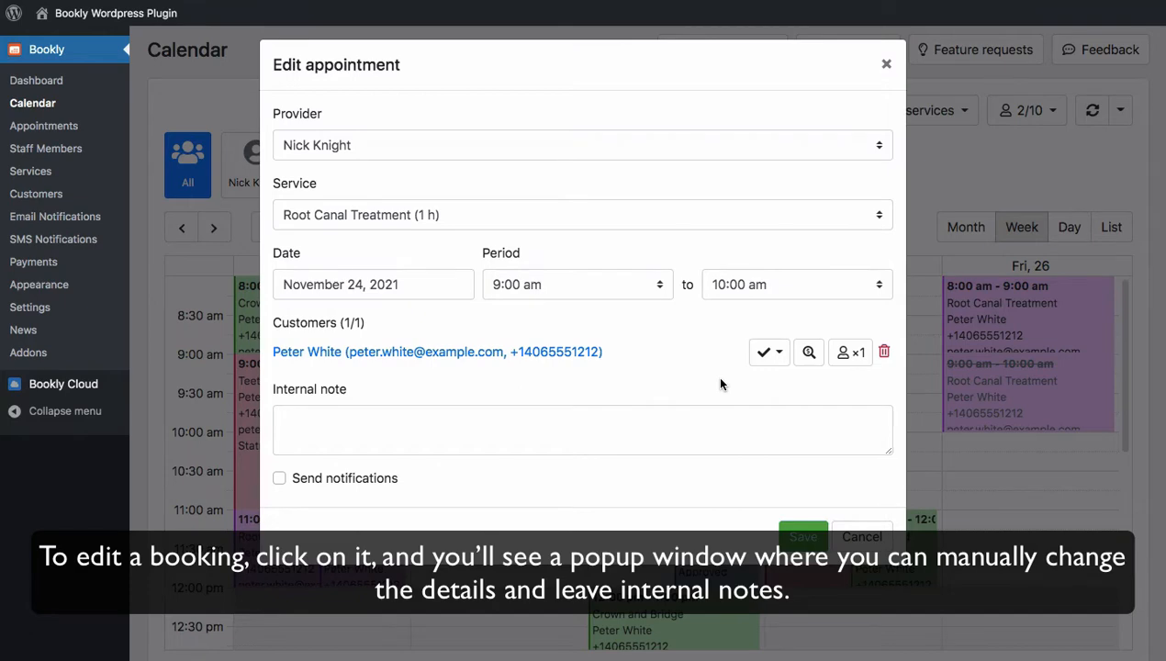
pyautogui.moveTo(776, 256)
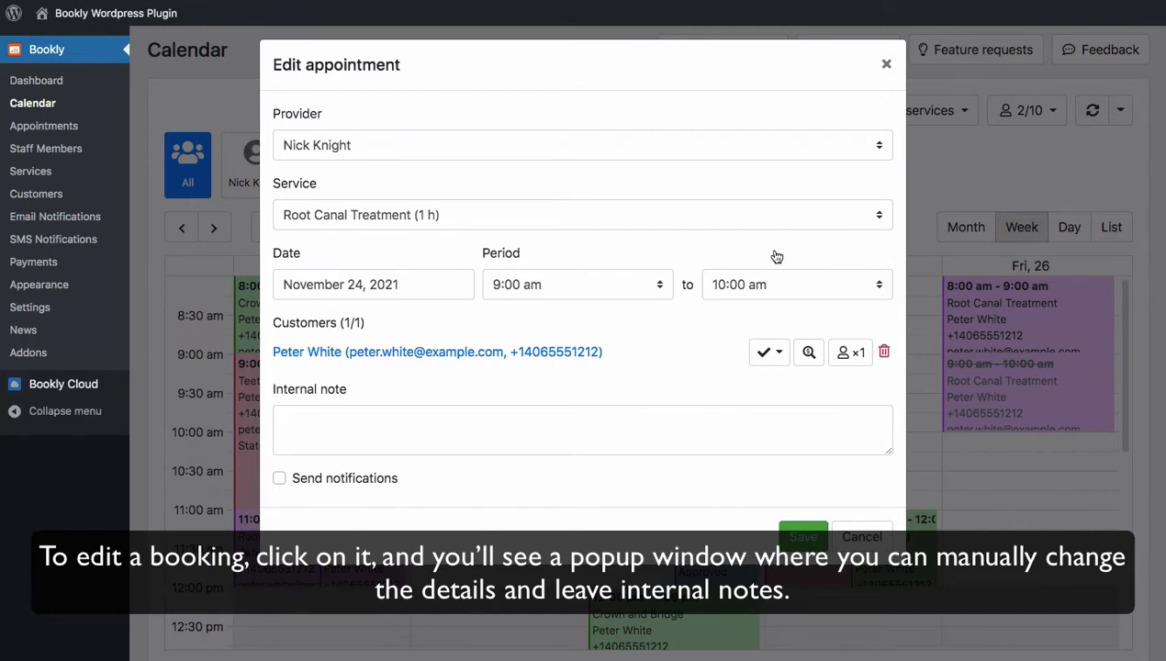
pyautogui.click(885, 64)
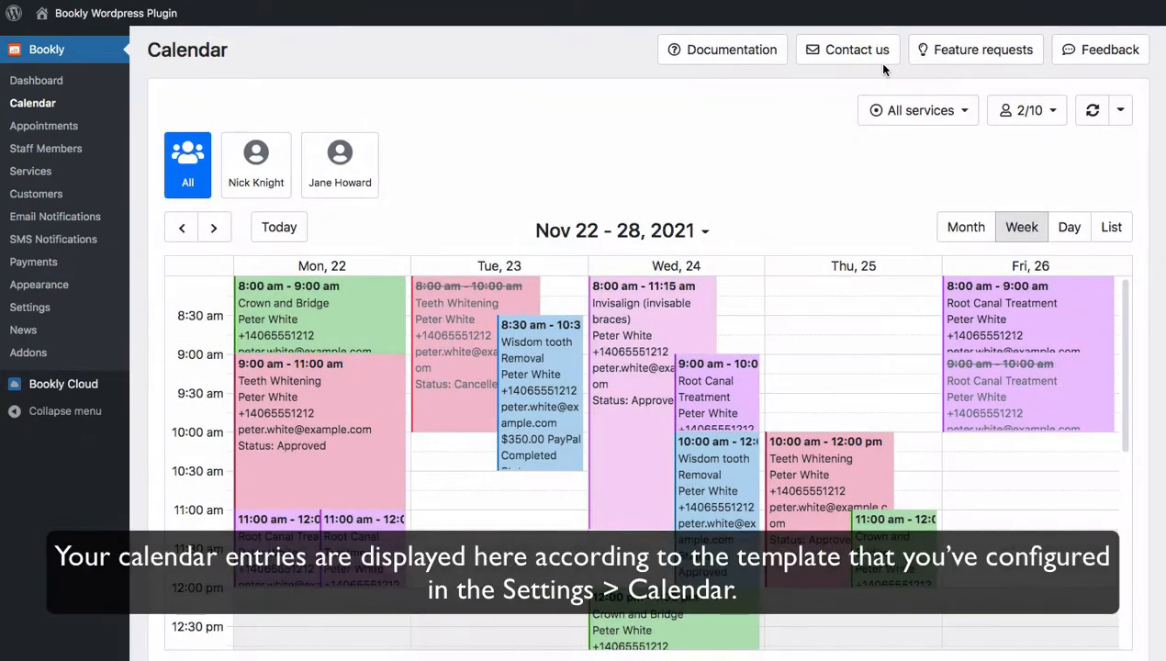
# In Settings > Calendar, type '{' after {status} in the appointment template.
pyautogui.click(29, 307)
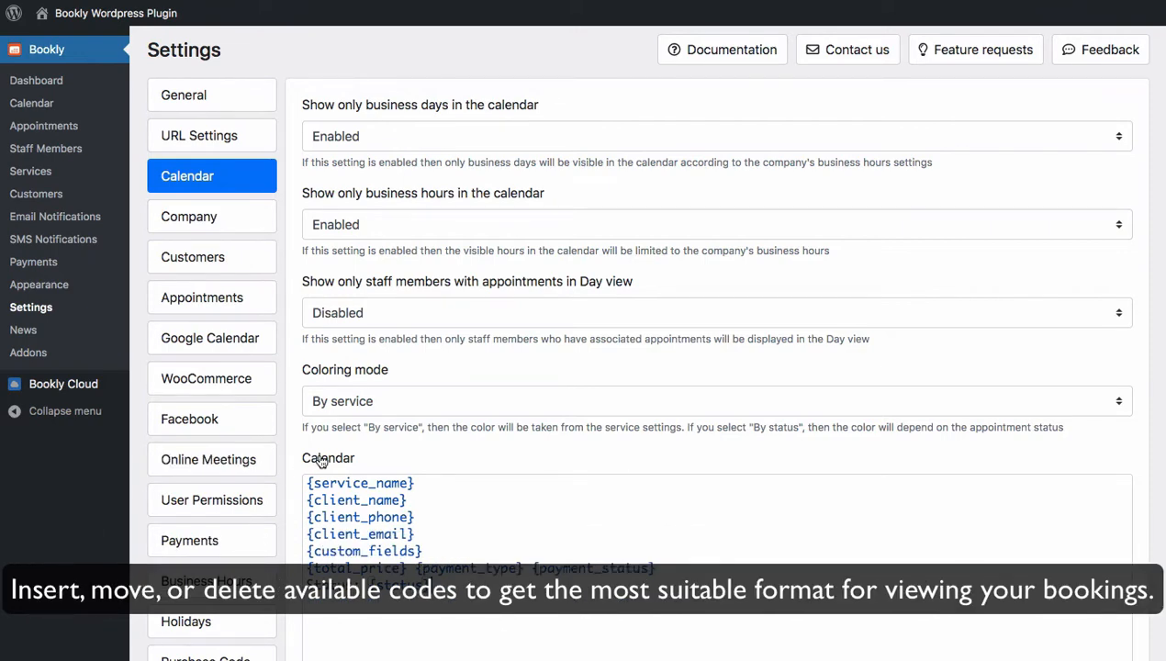
pyautogui.scroll(-3)
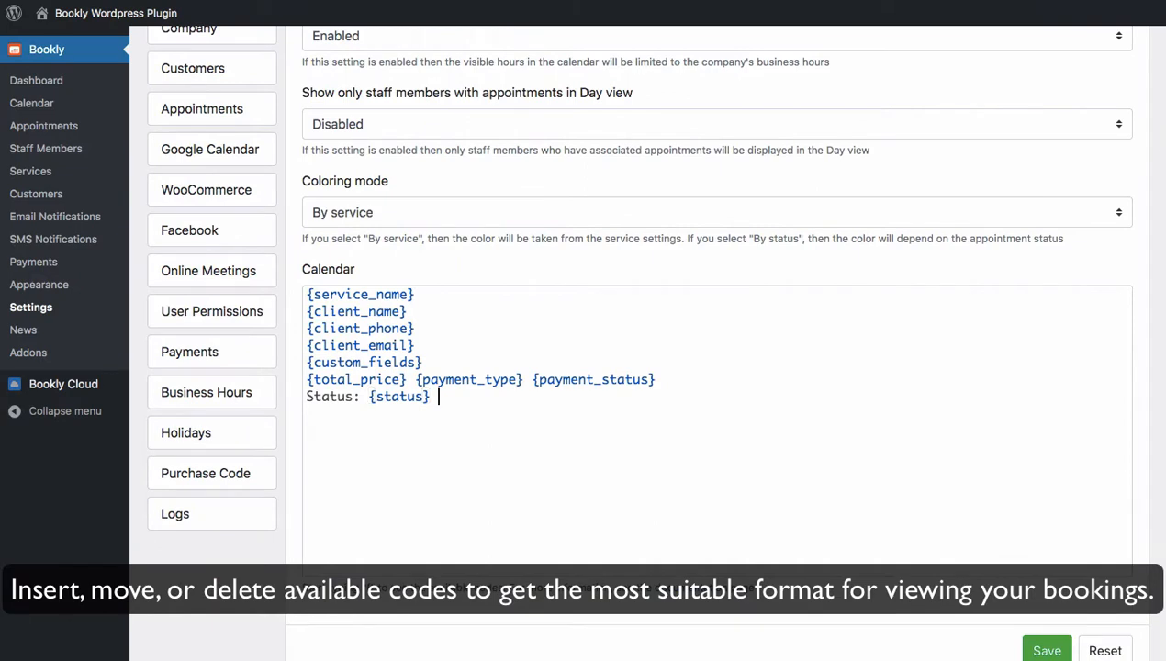
pyautogui.write('{')
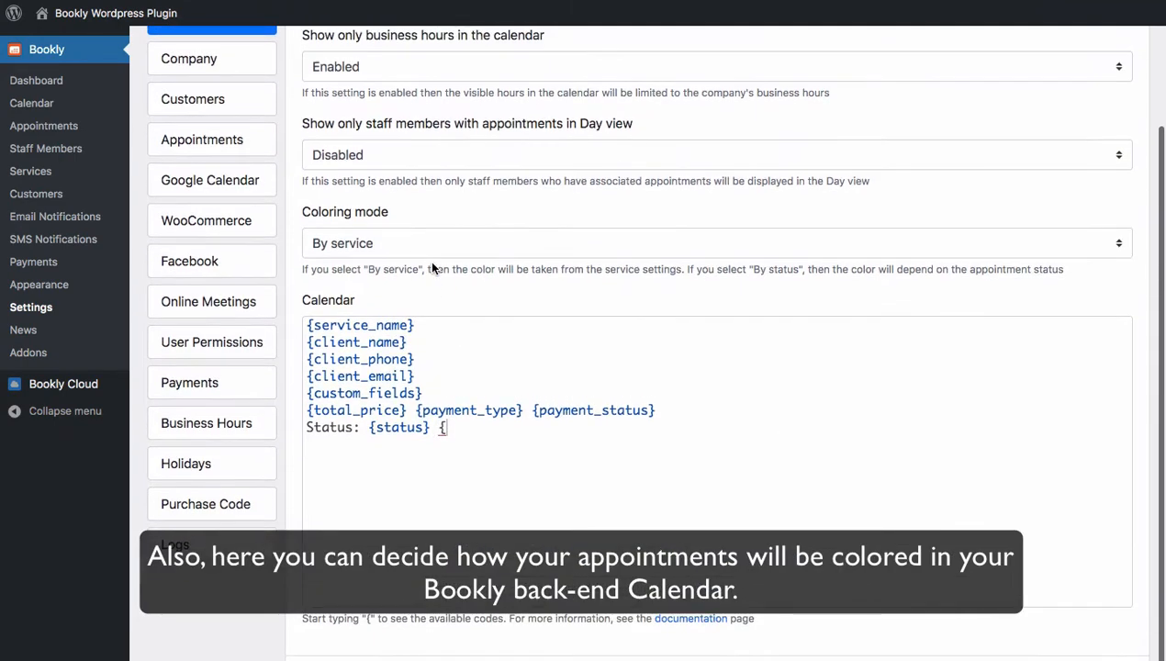
# Set the calendar Coloring mode to 'By status', revealing the status colour options.
pyautogui.click(714, 243)
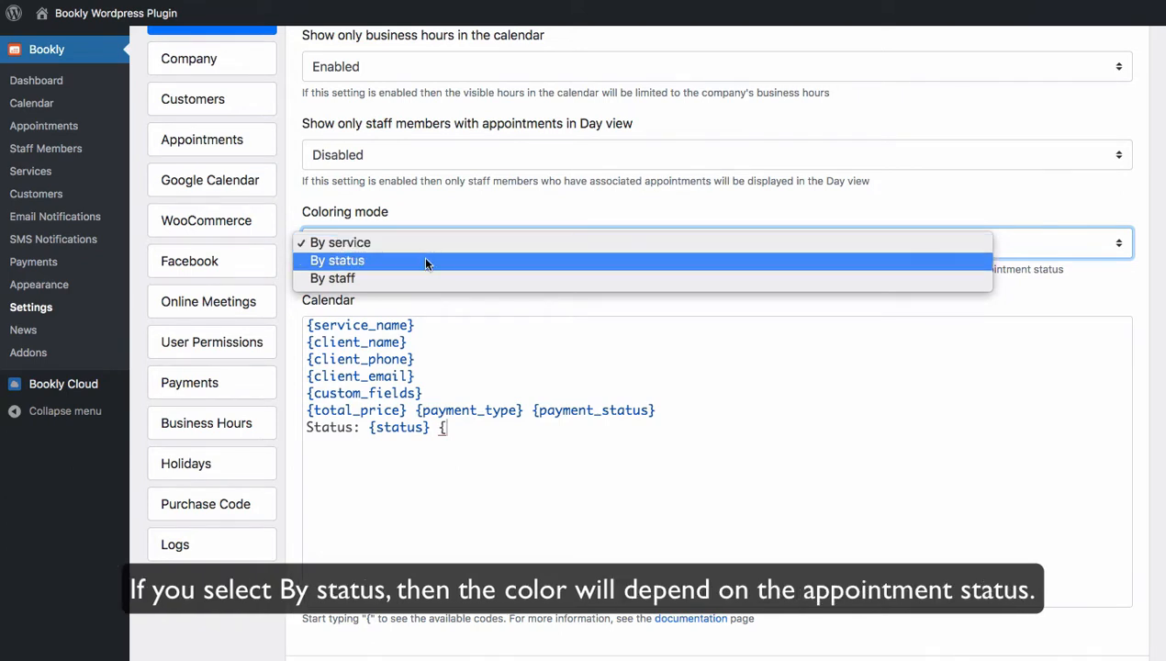
pyautogui.click(336, 260)
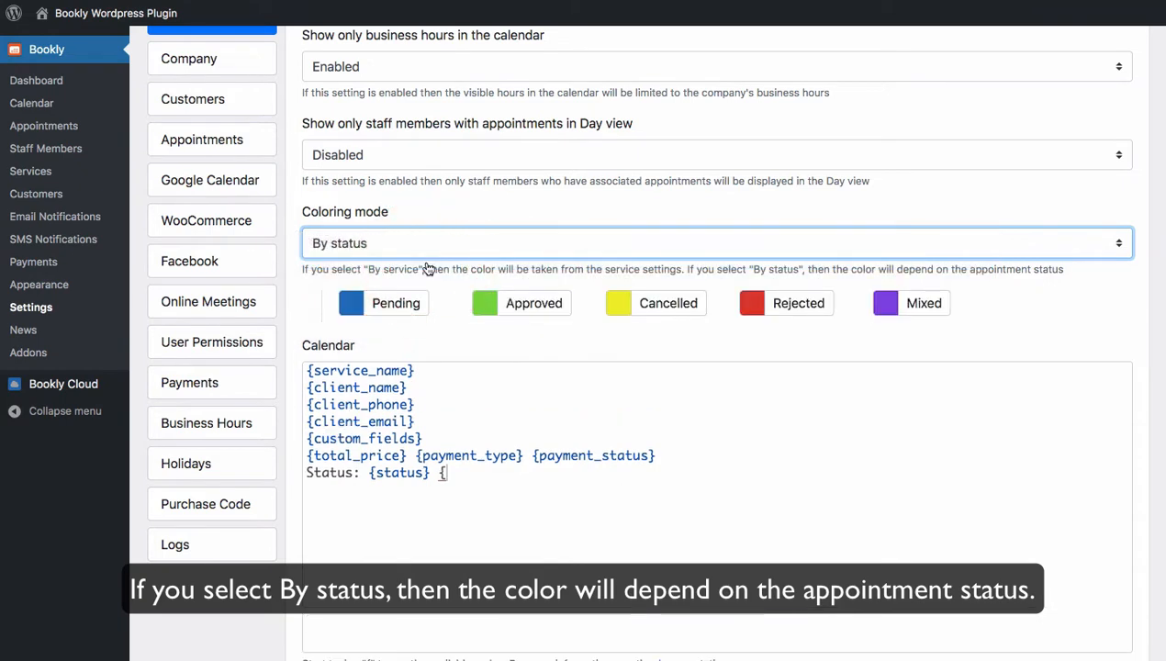
pyautogui.click(352, 303)
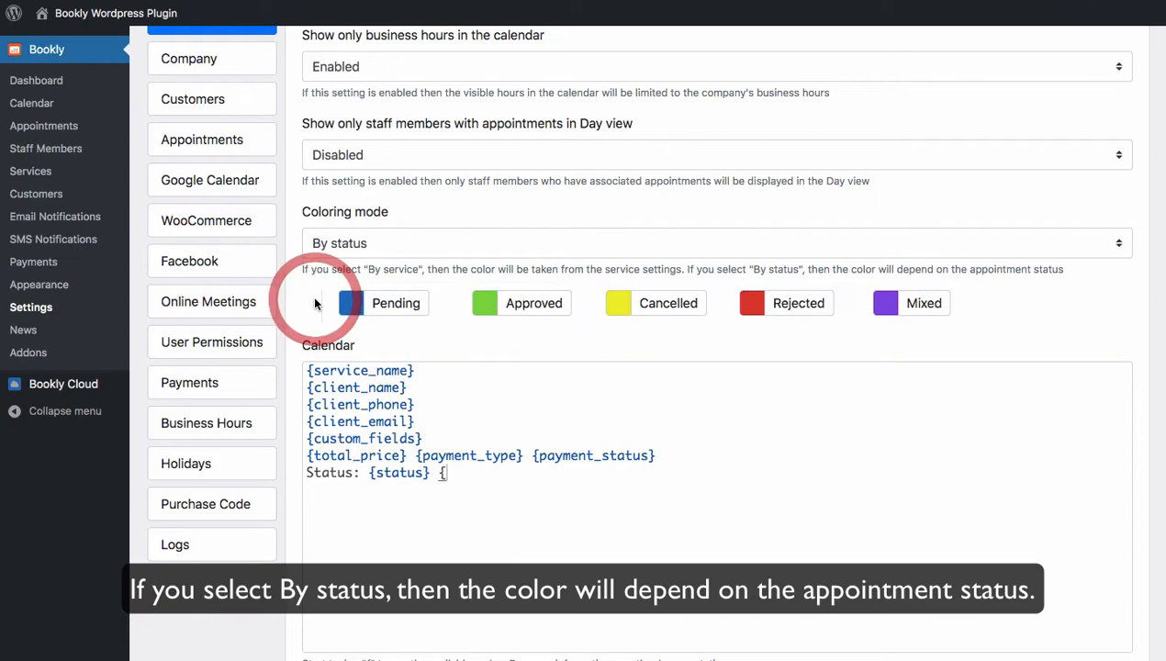
# Open Appointments and inspect the 'Created at any time' and Employee filter options.
pyautogui.click(45, 125)
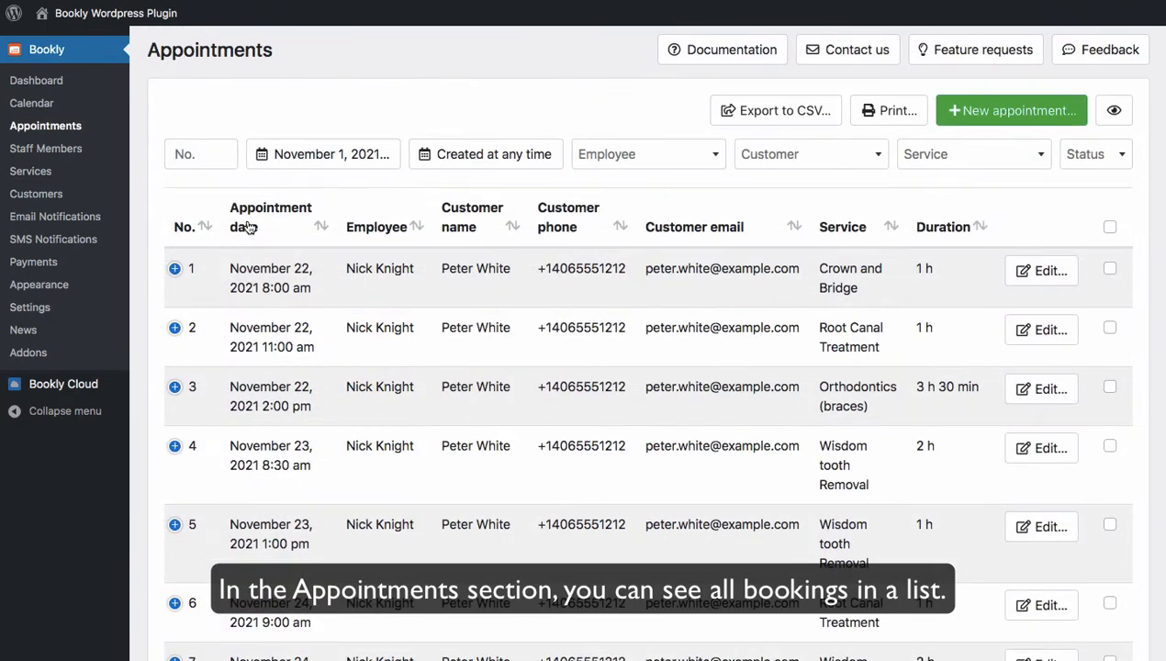
pyautogui.moveTo(369, 198)
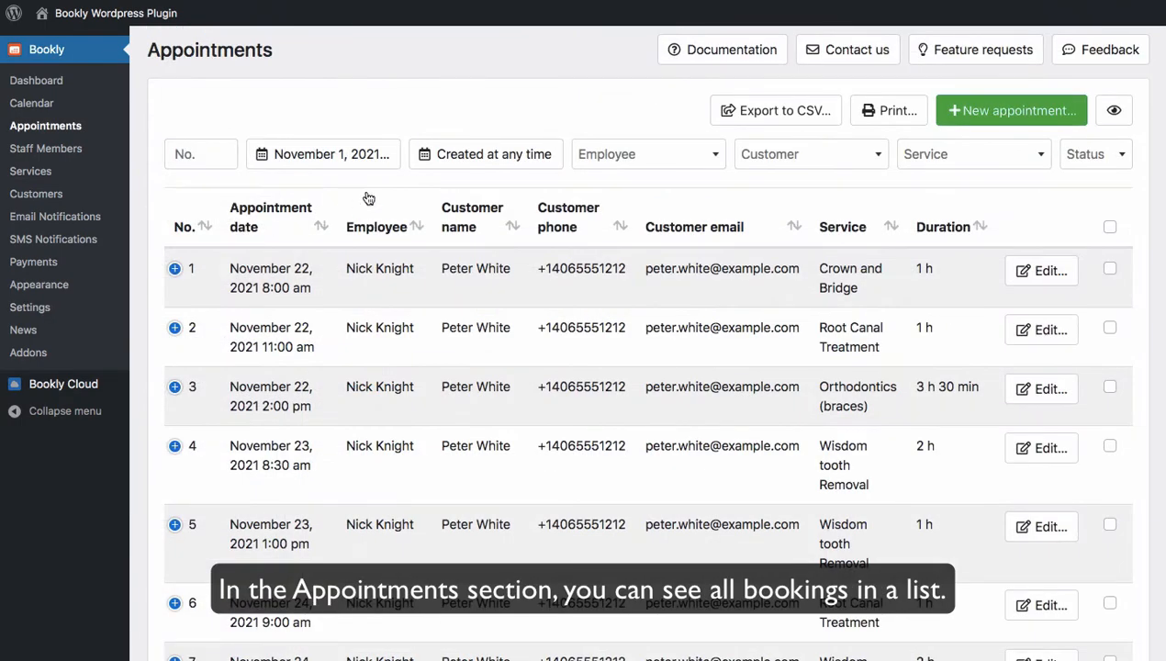
pyautogui.scroll(-3)
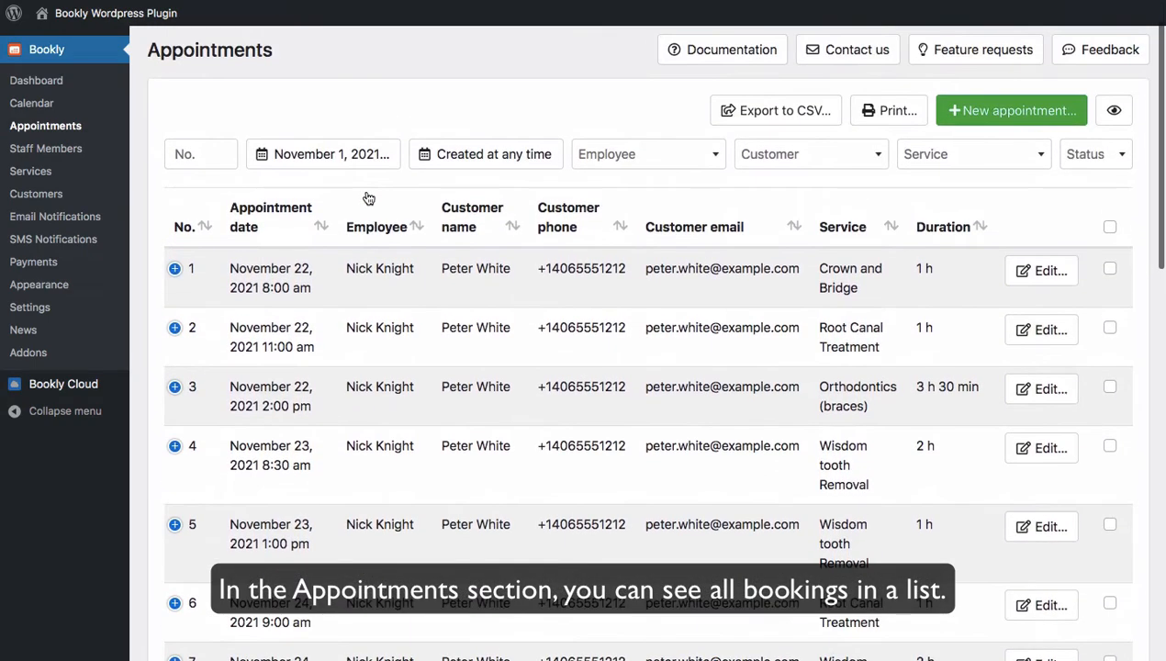
pyautogui.click(485, 153)
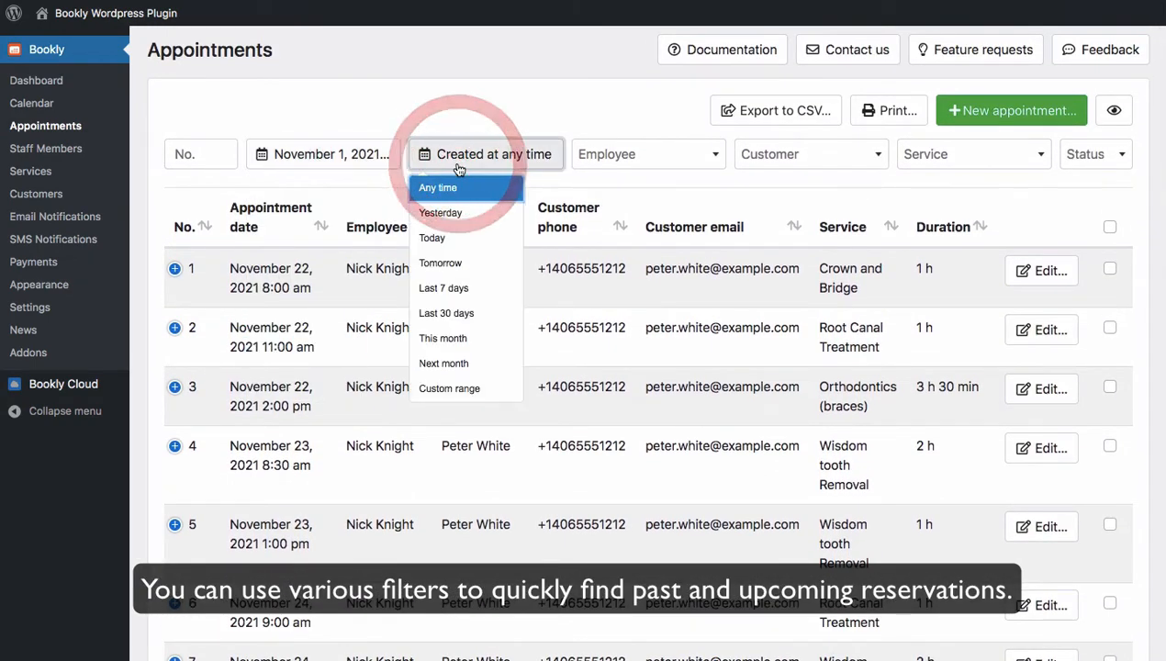
pyautogui.click(647, 153)
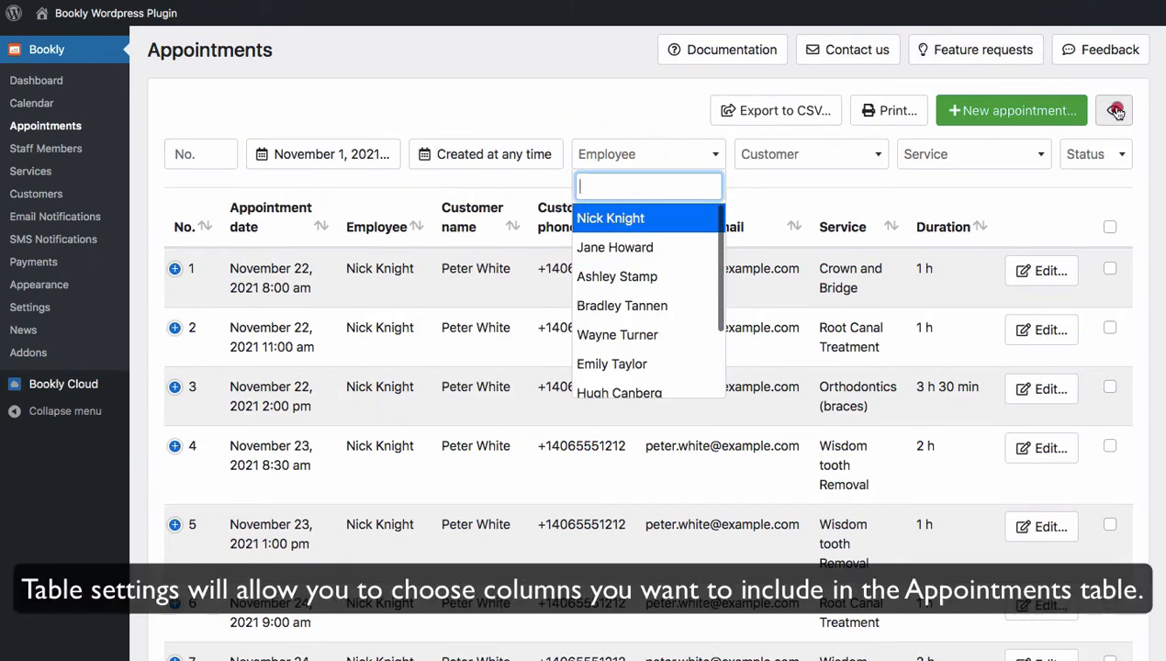
# In Table settings, place the Online meeting column after Customer email.
pyautogui.click(1114, 110)
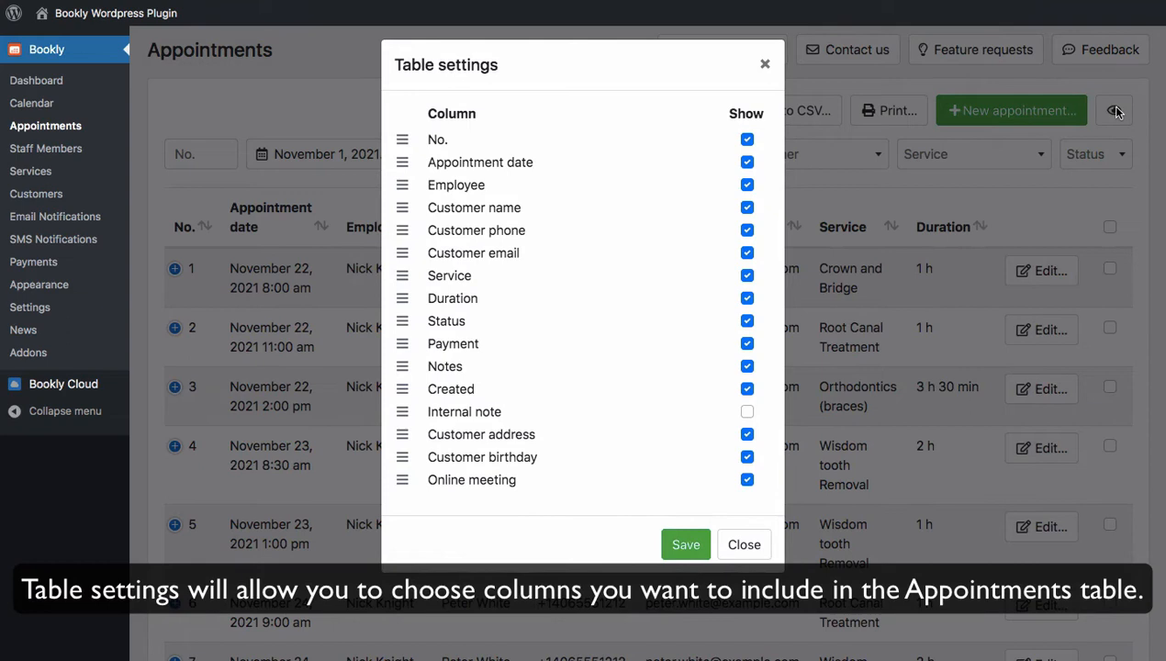
pyautogui.moveTo(643, 263)
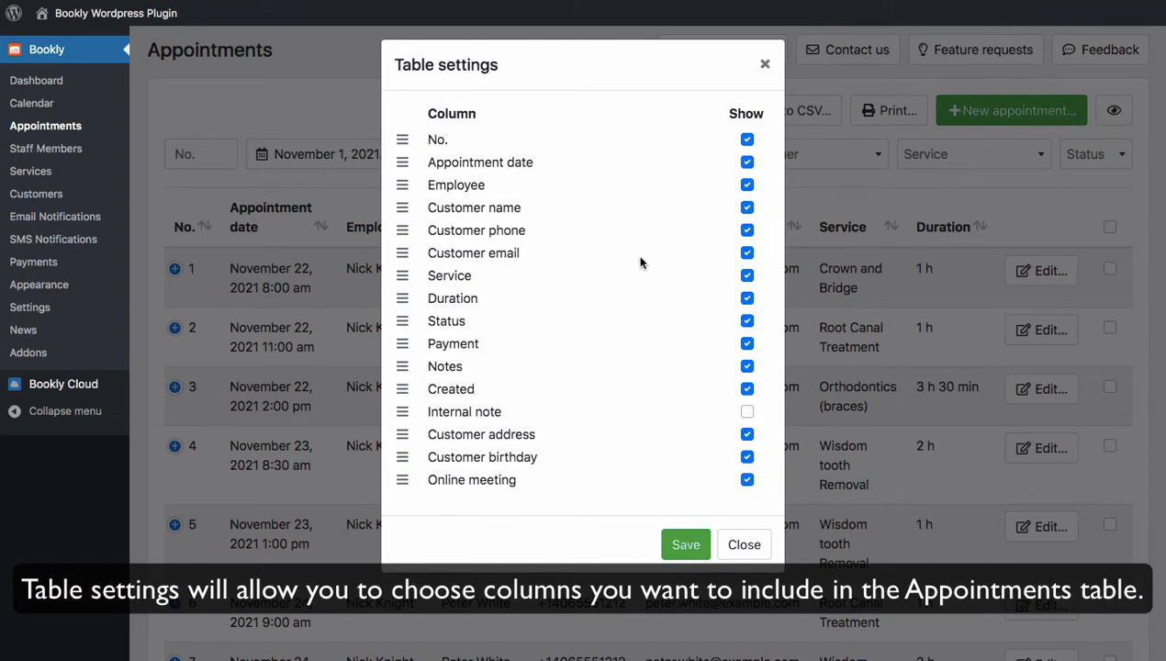
pyautogui.moveTo(402, 479)
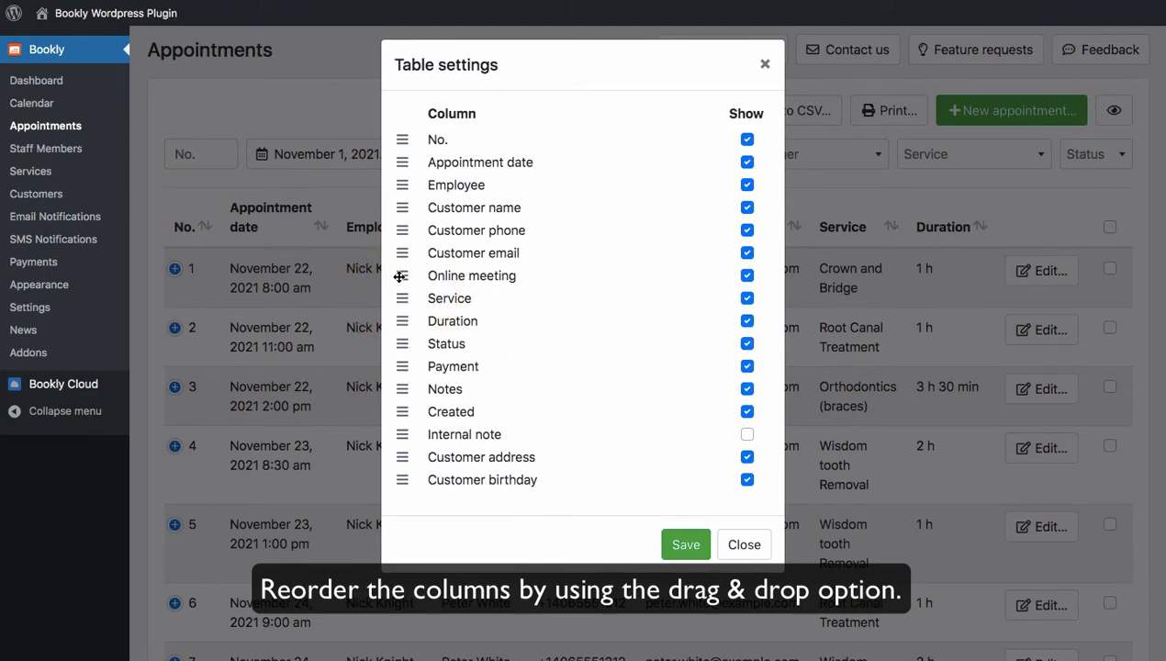
pyautogui.click(764, 63)
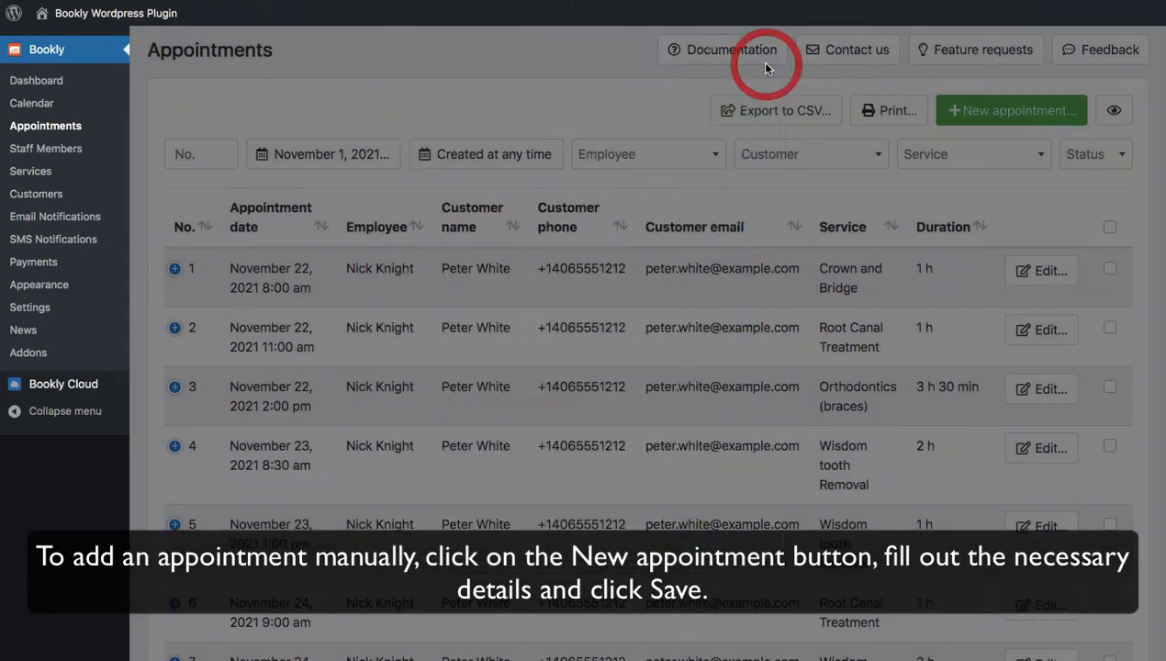
# Open and cancel appointment 1's date edit, then bring up the Export to CSV dialog.
pyautogui.click(1011, 110)
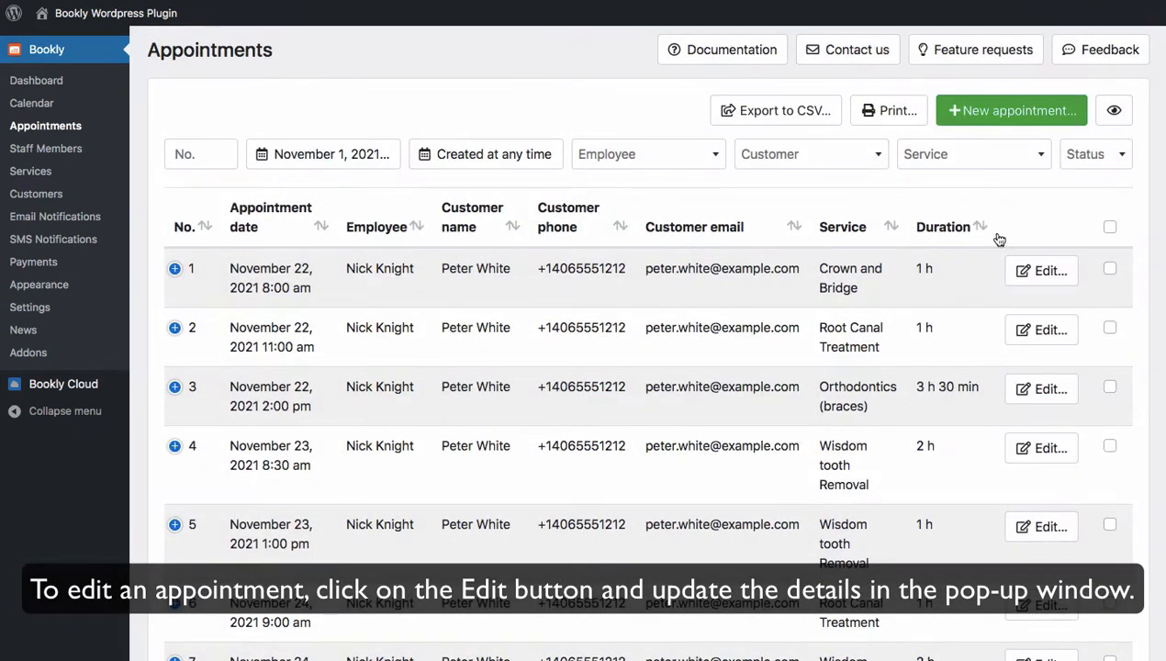
pyautogui.click(1041, 269)
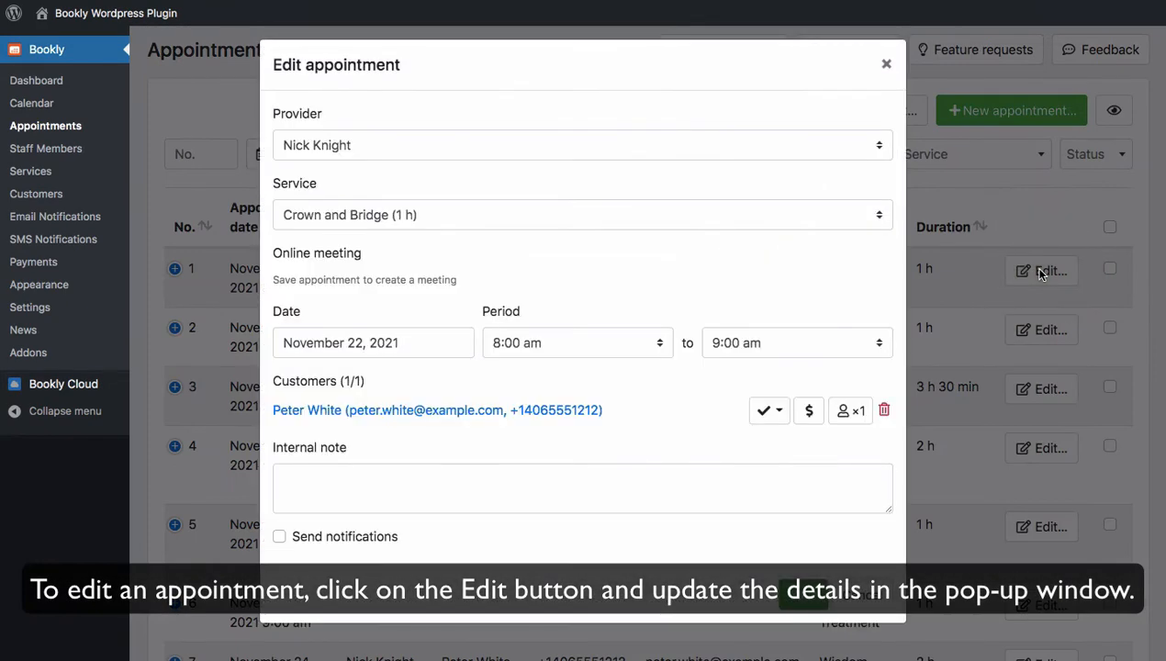
pyautogui.click(372, 342)
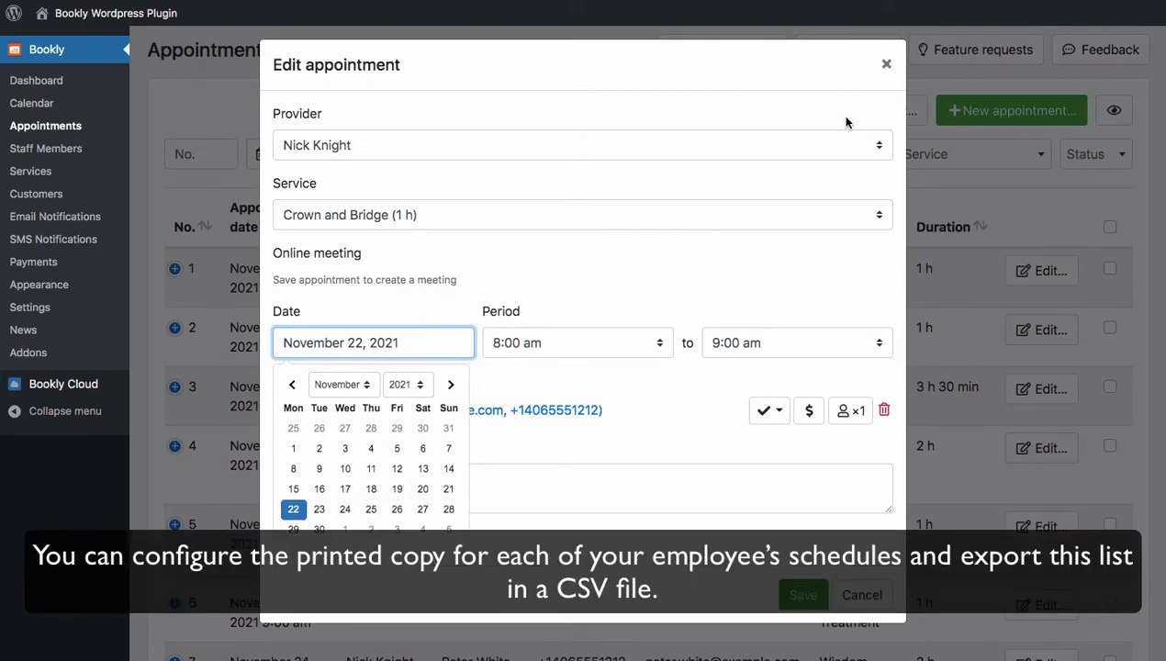
pyautogui.click(886, 63)
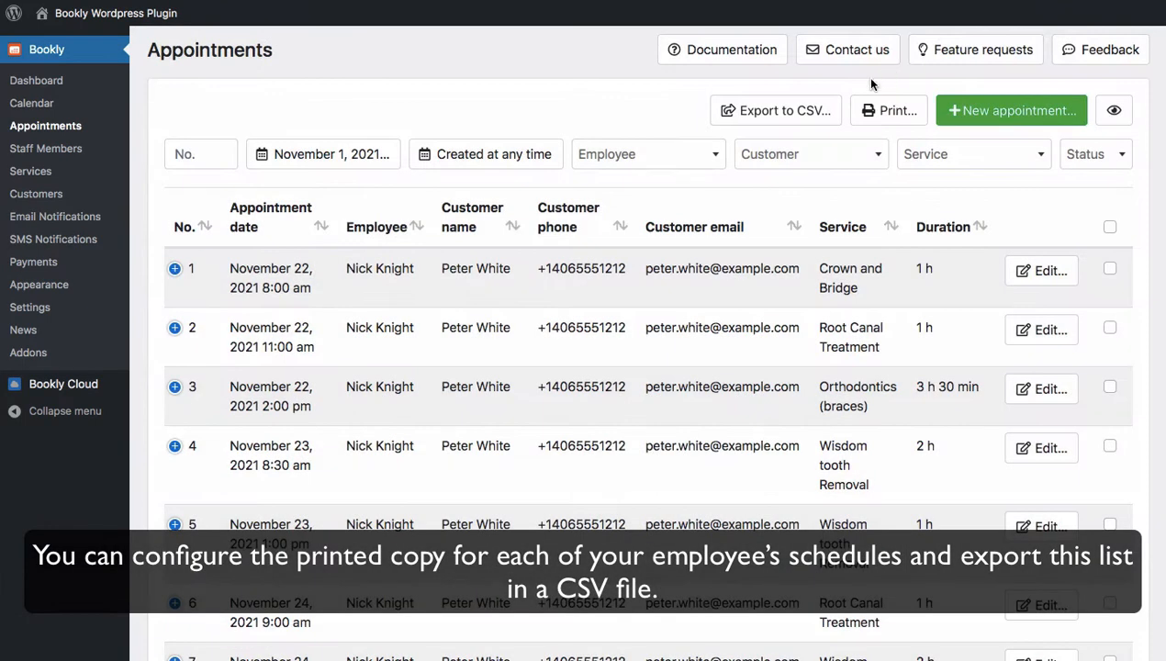
pyautogui.click(775, 110)
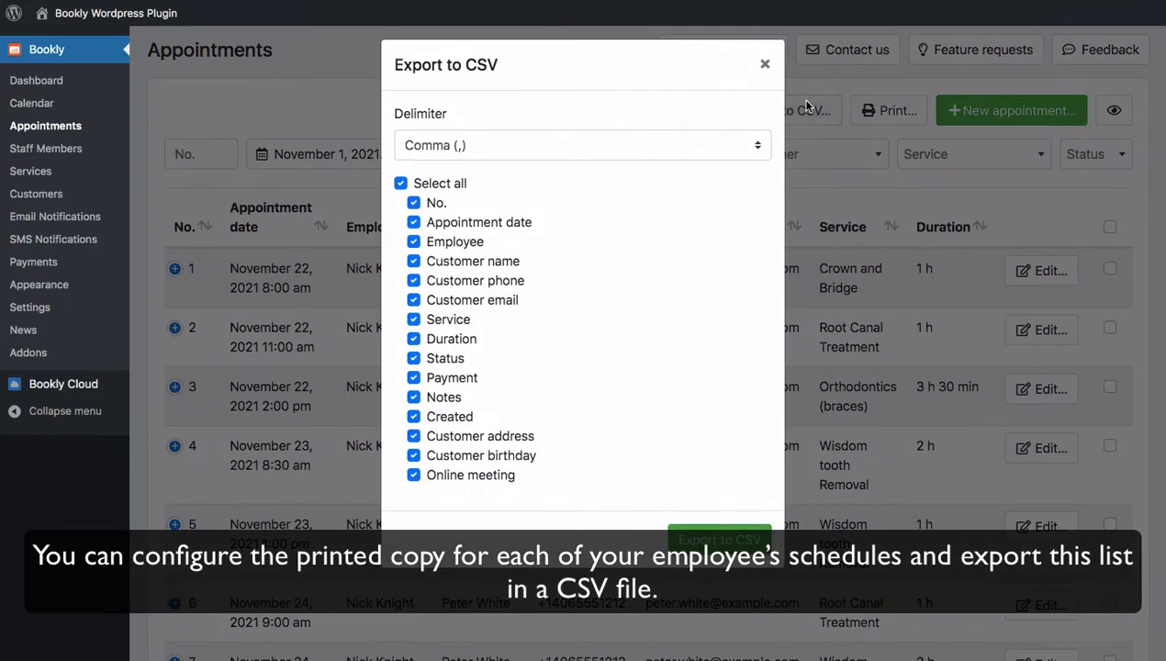